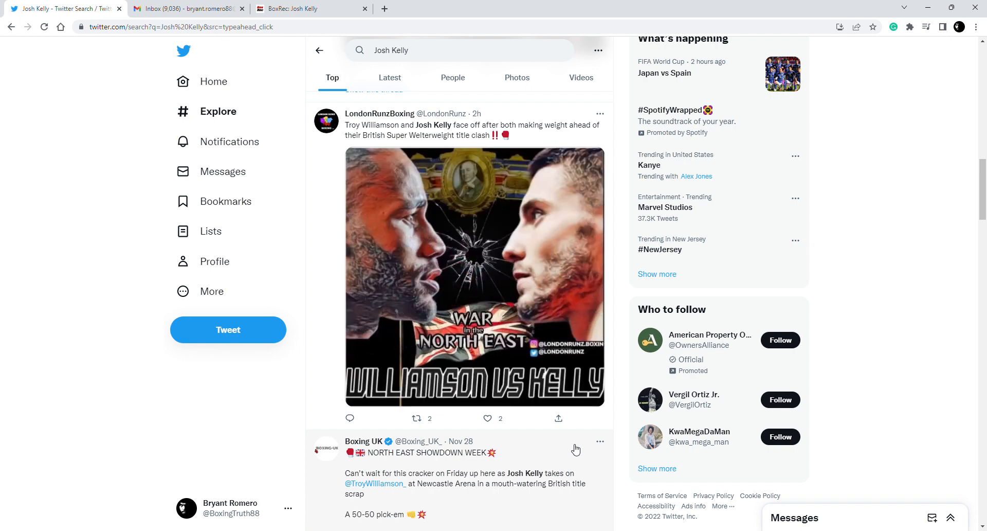
- Play the Williamson vs Kelly face-off weigh-in clip in the Josh Kelly search results
click(475, 279)
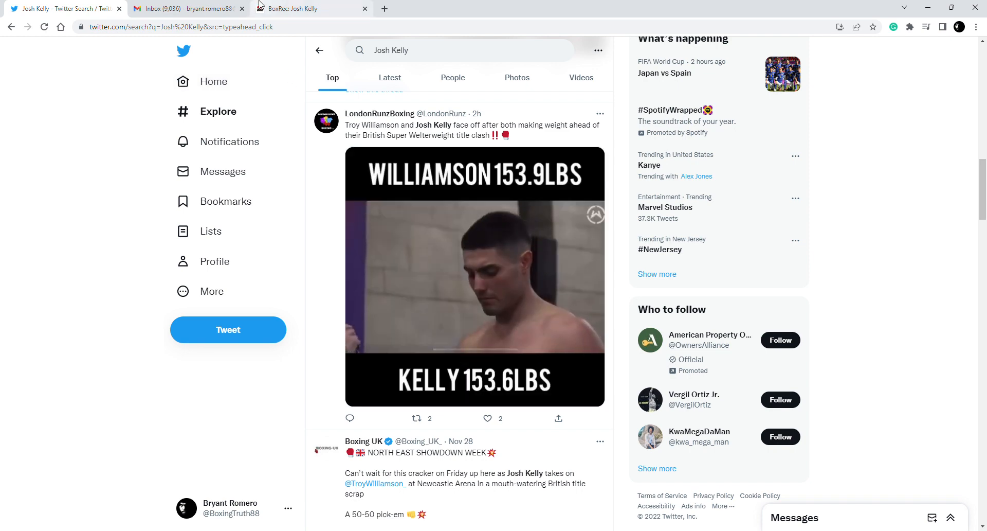
- Review Josh Kelly's BoxRec 12-1-1 record and bout table headed by the Troy Williamson fight
click(311, 9)
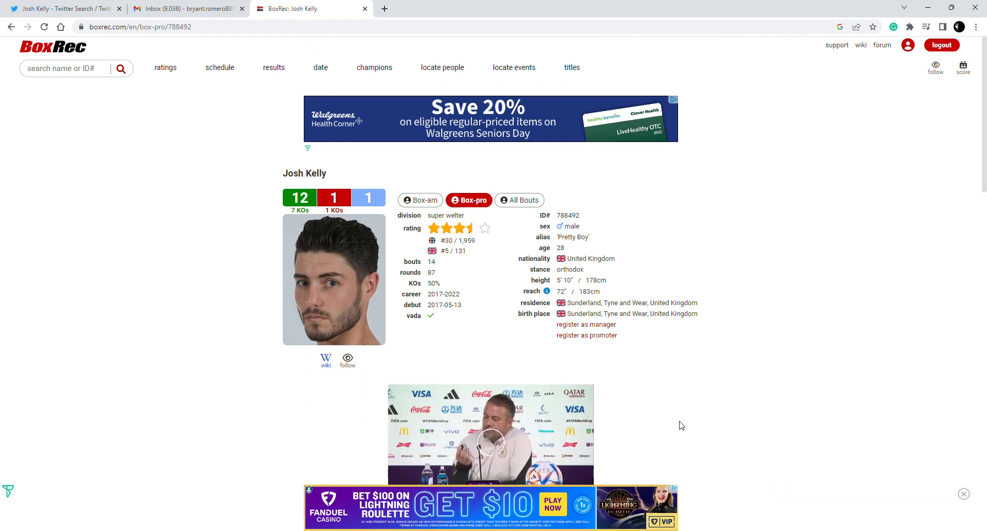
scroll(down, 3)
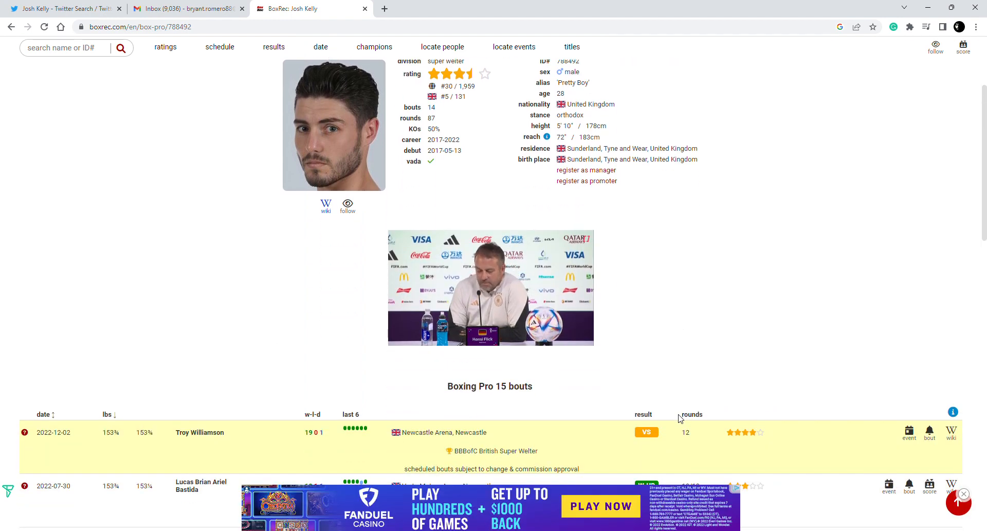
scroll(down, 3)
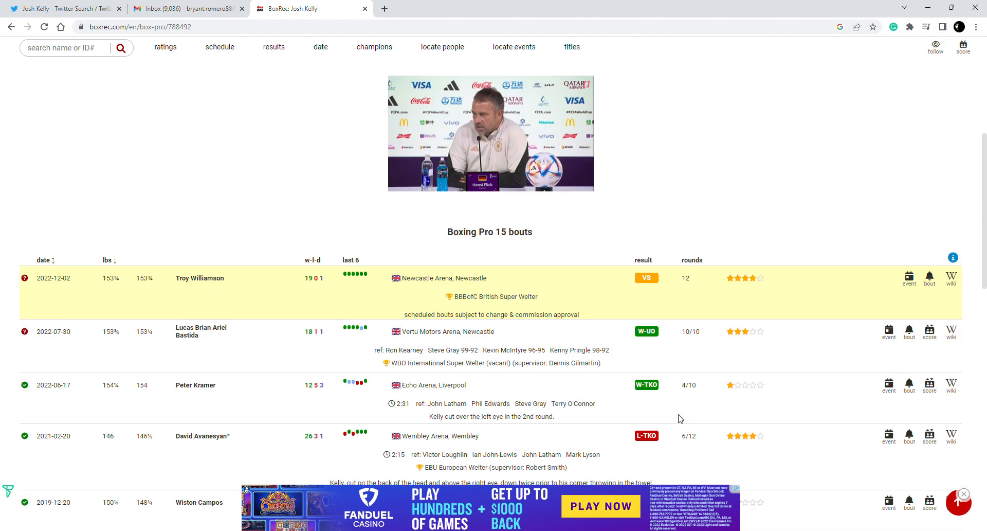
scroll(down, 3)
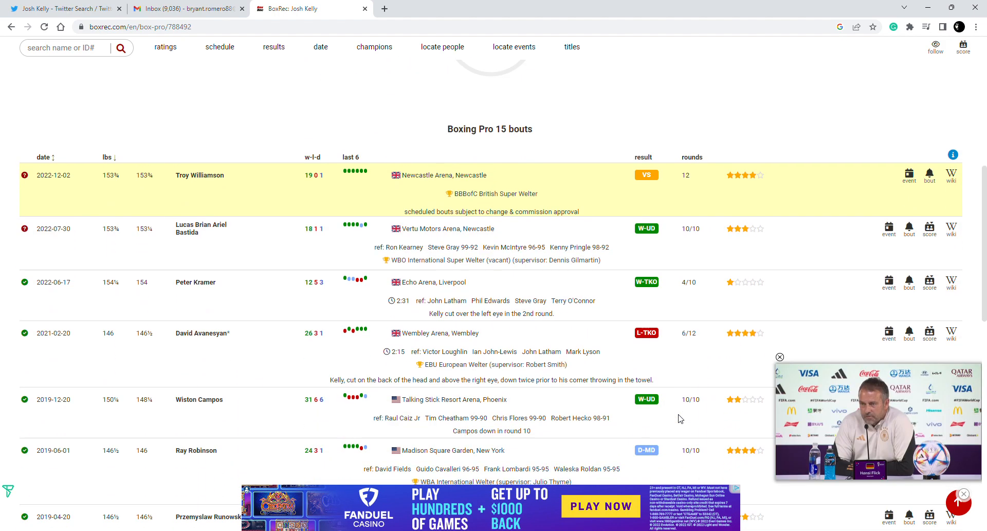
mouse_move(565, 406)
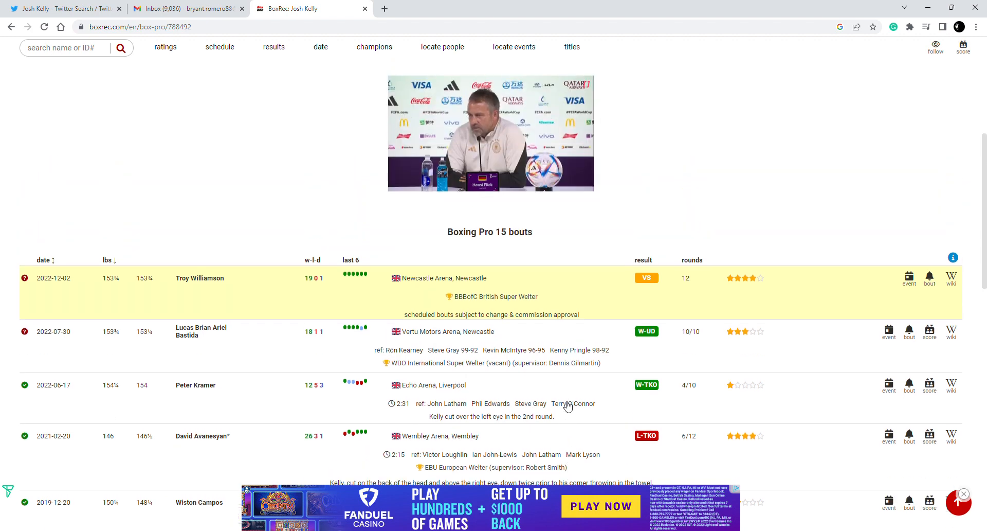
scroll(up, 3)
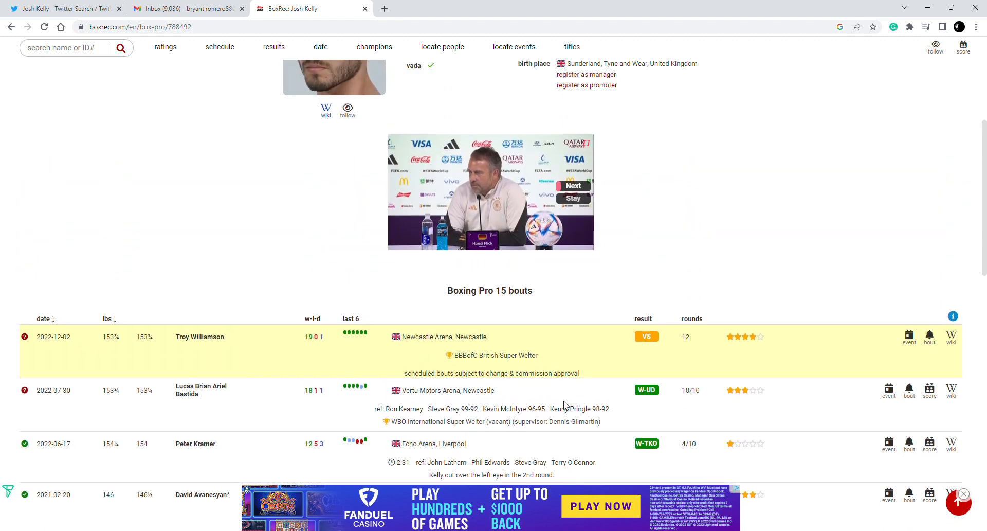
scroll(down, 3)
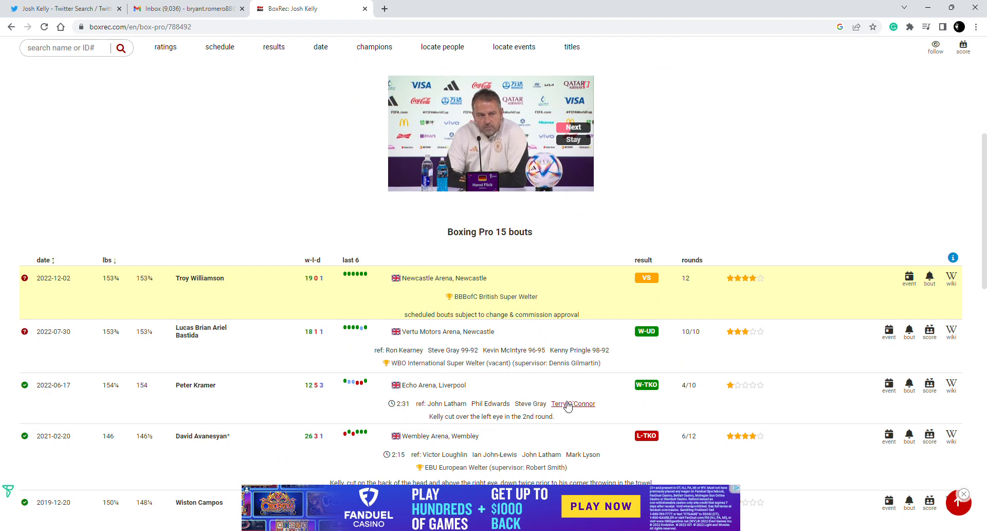
scroll(down, 3)
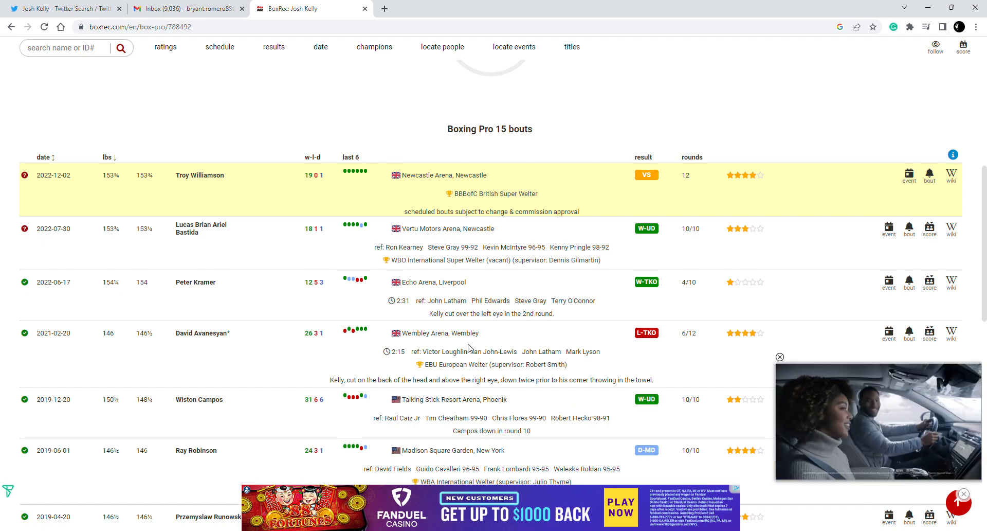
- Return to the Twitter tab to continue watching the weigh-in clip
click(62, 9)
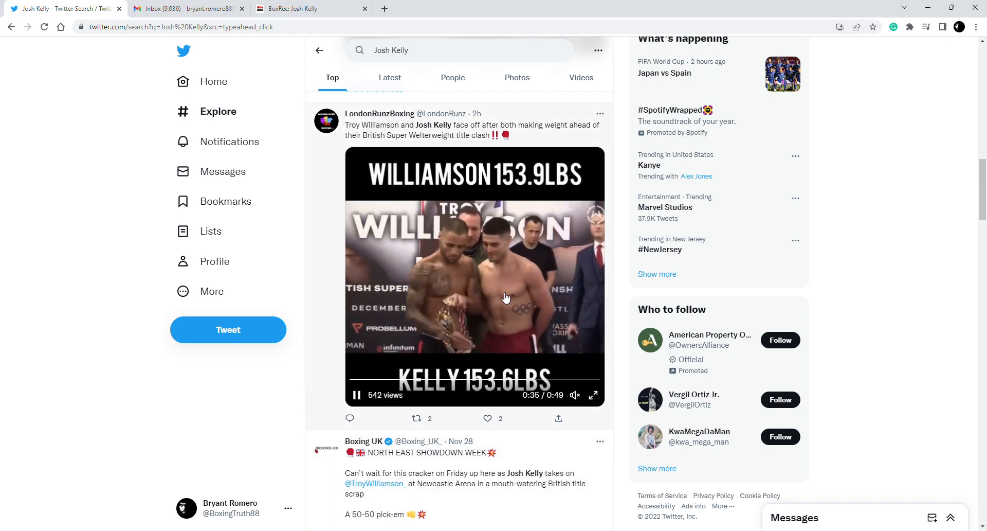
mouse_move(615, 382)
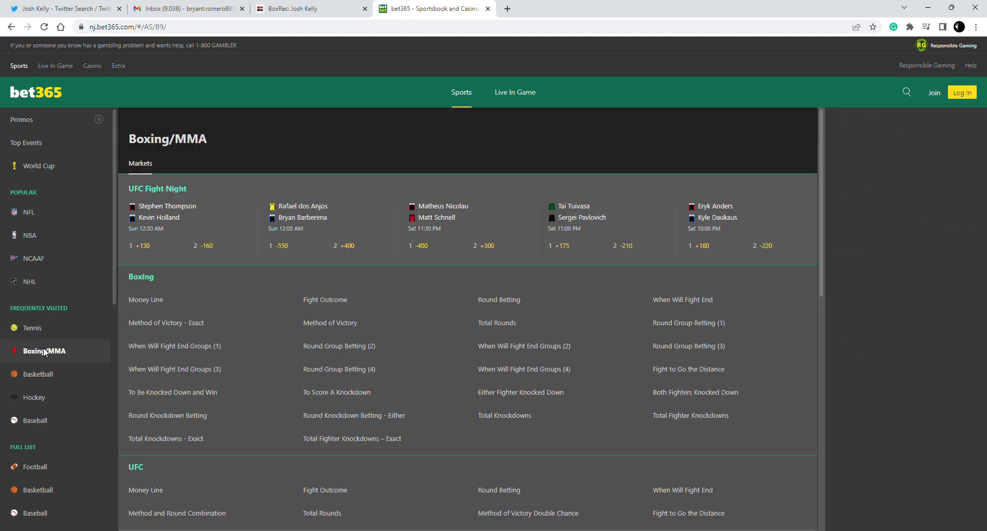
- Bring up the Troy Williamson vs Josh Kelly market with both at -120 money line
click(145, 299)
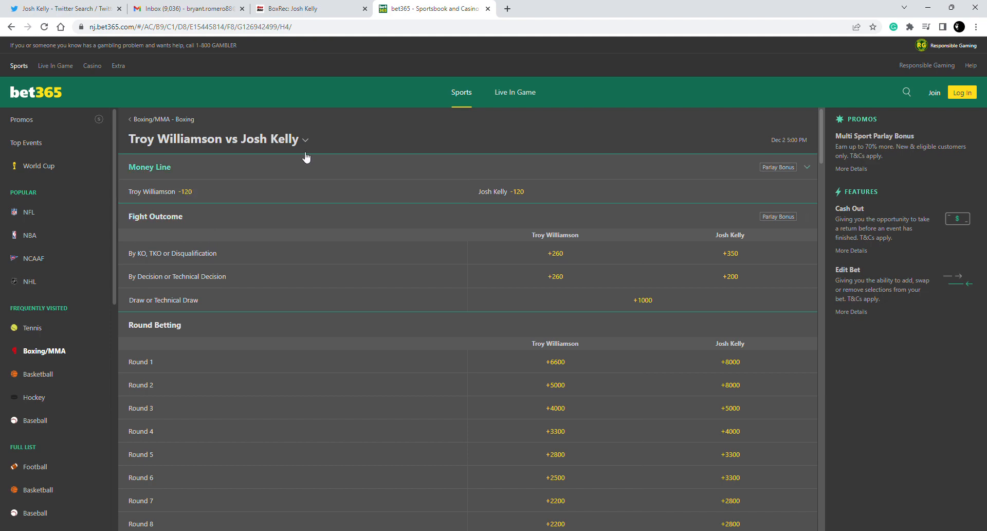
- Scroll Josh Kelly's BoxRec bout list from the Williamson fight down to his 2017 bouts
click(296, 9)
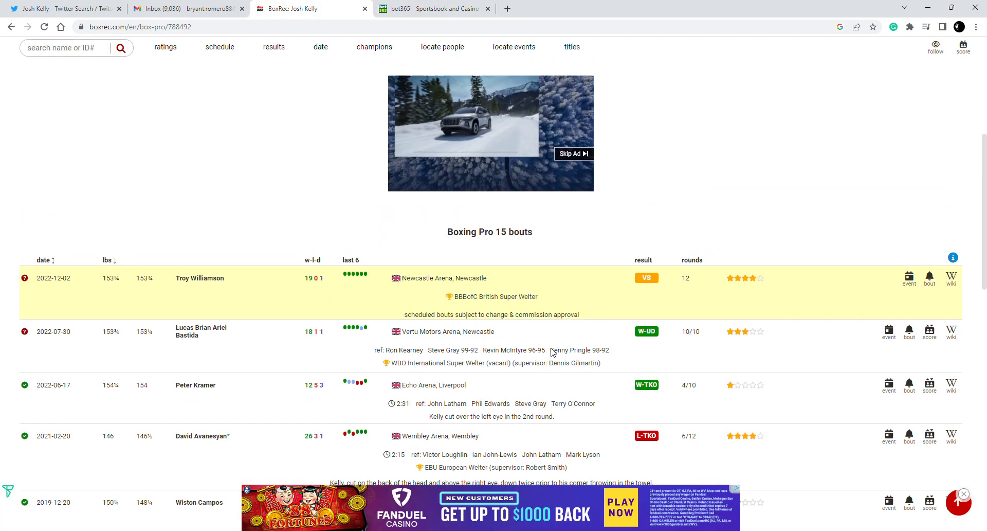
scroll(up, 3)
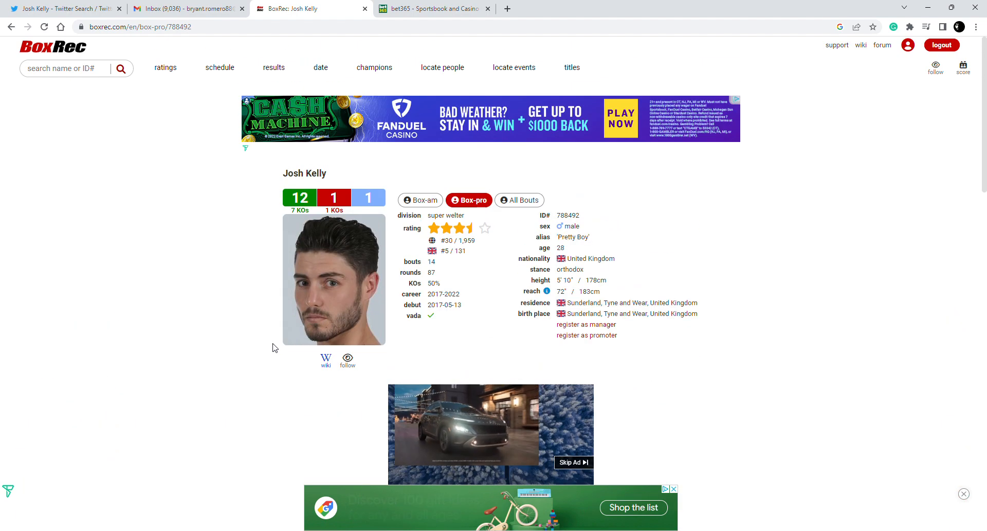
scroll(down, 3)
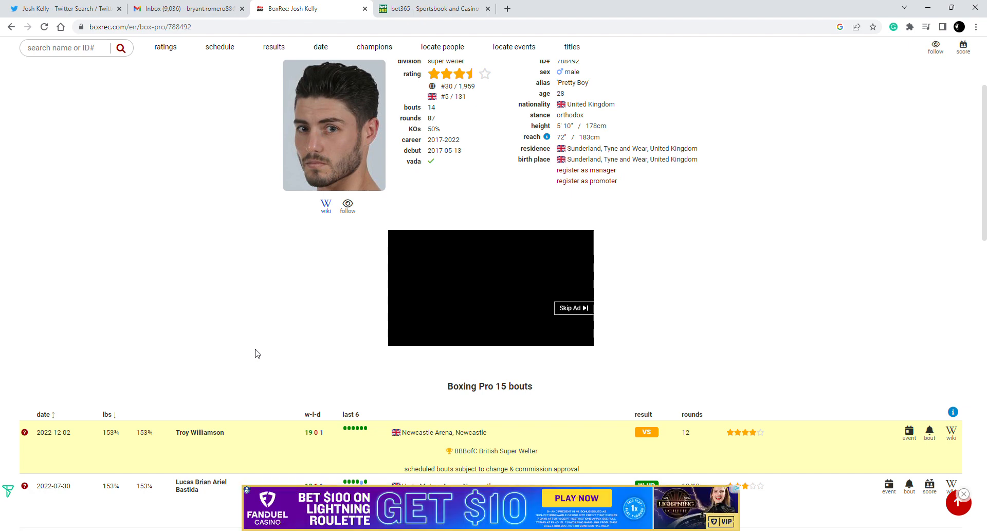
scroll(up, 3)
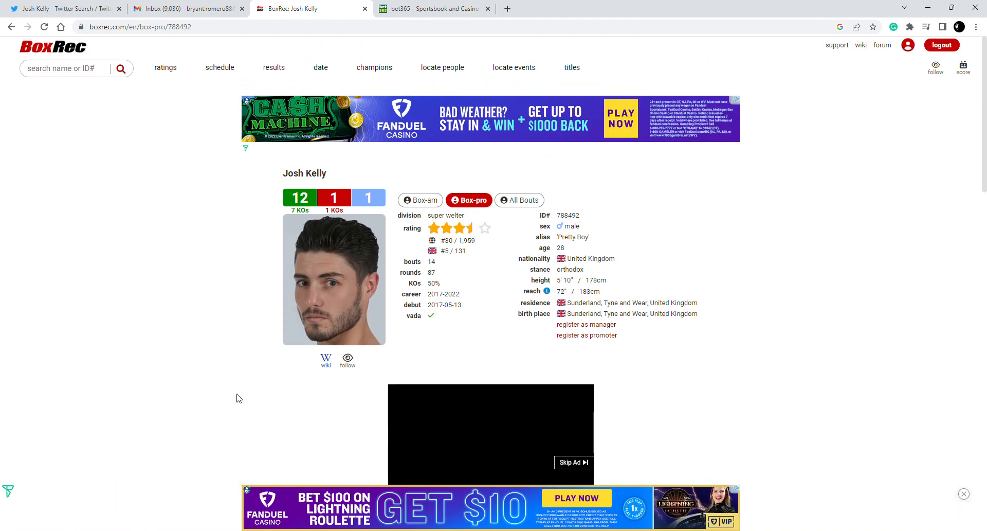
scroll(down, 3)
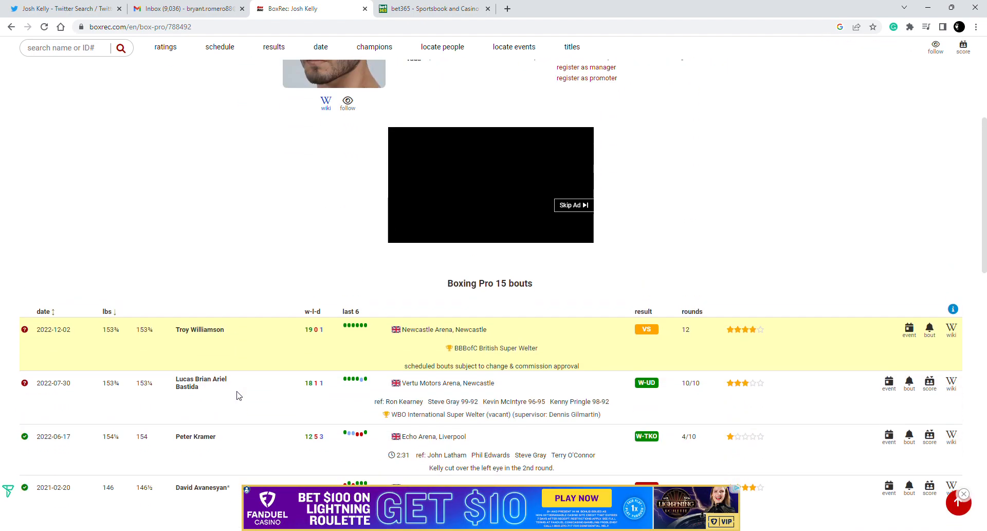
scroll(up, 3)
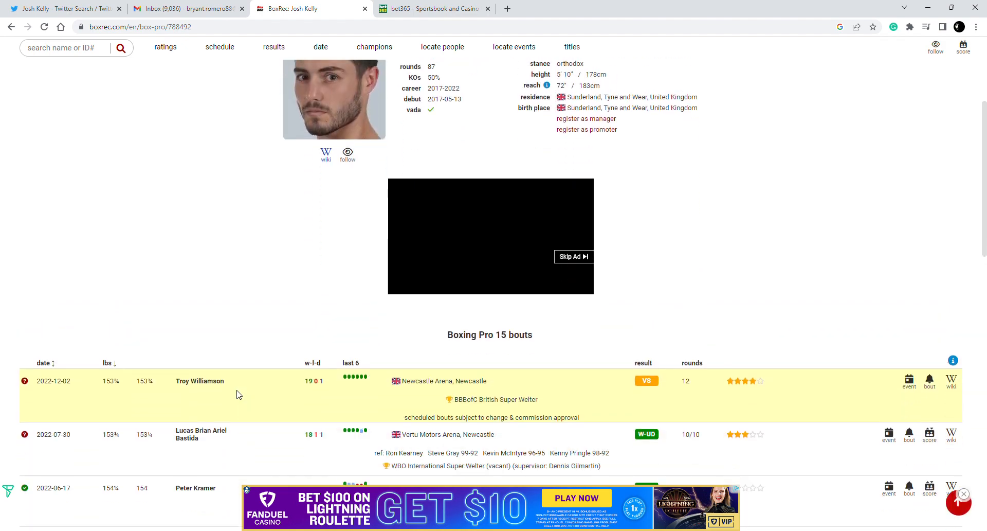
scroll(up, 3)
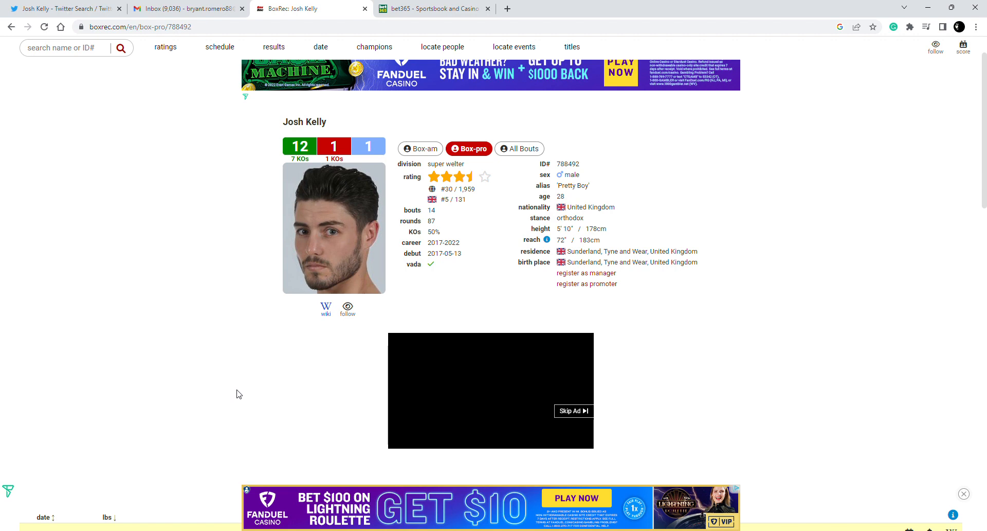
scroll(down, 3)
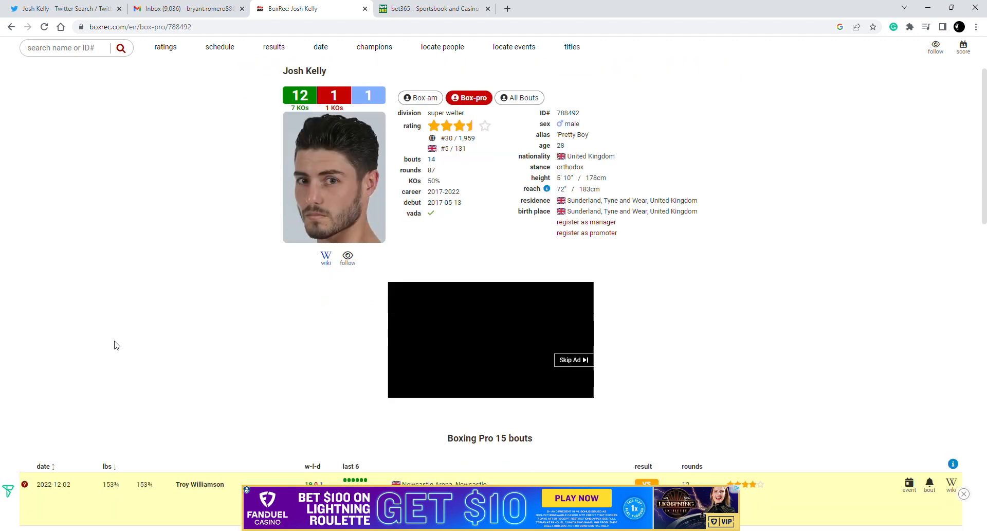
scroll(down, 3)
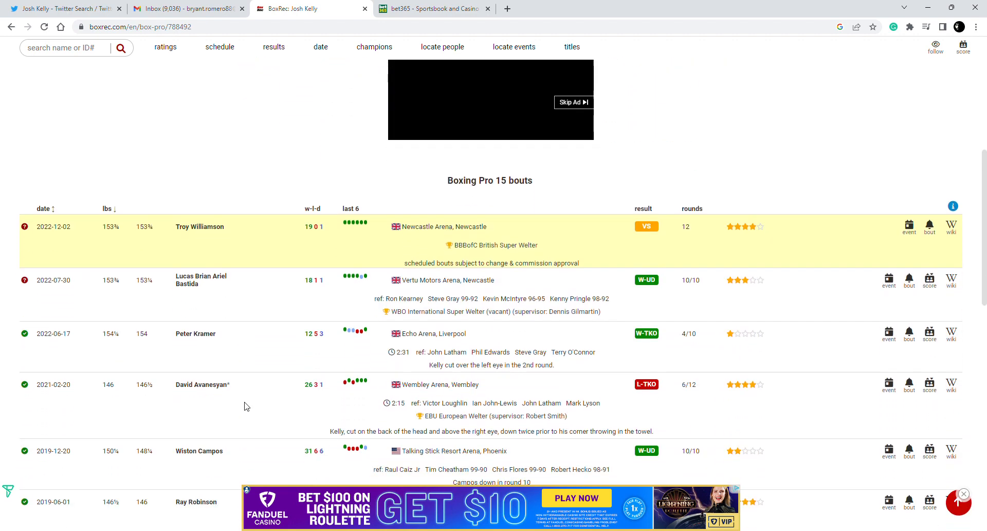
scroll(down, 3)
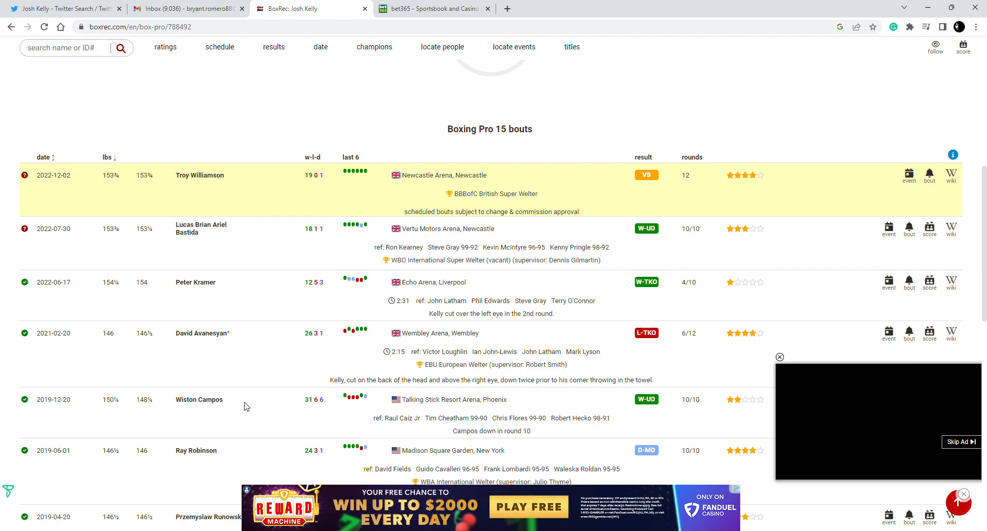
- Scan back up and down the 15-bout table to recheck the recent fights
scroll(down, 3)
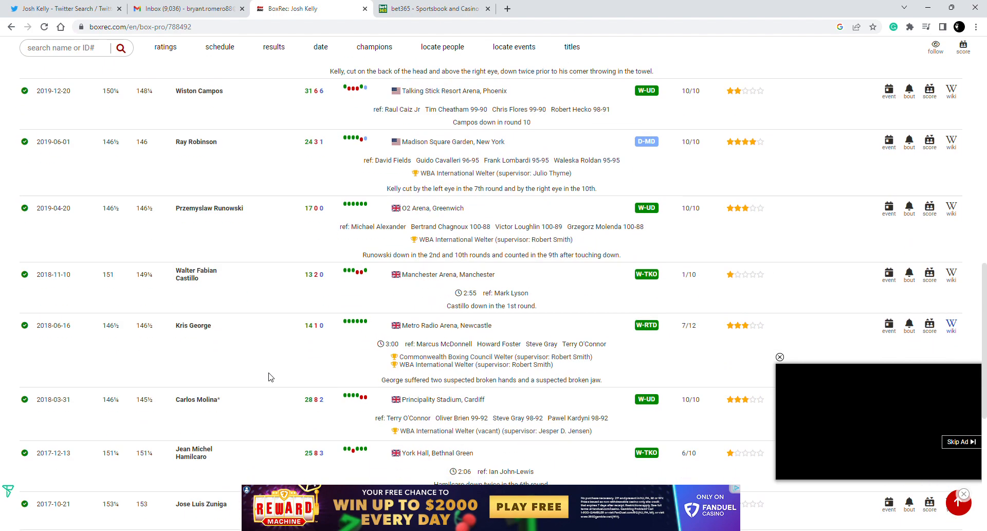
scroll(up, 3)
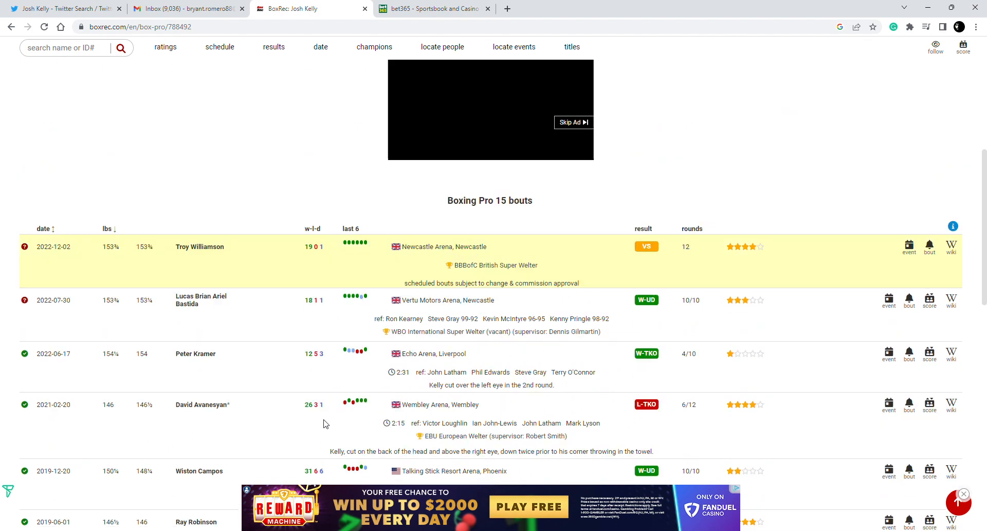
scroll(down, 3)
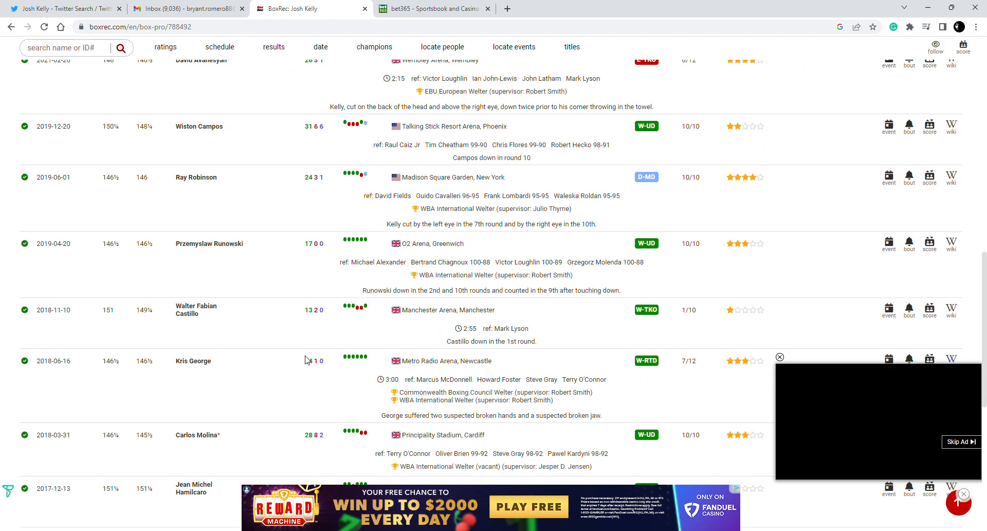
scroll(up, 3)
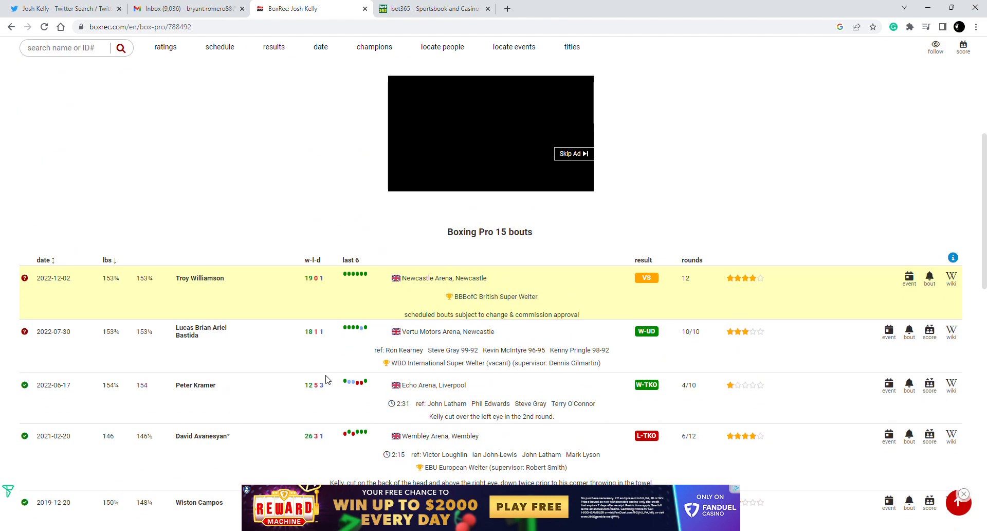
scroll(down, 3)
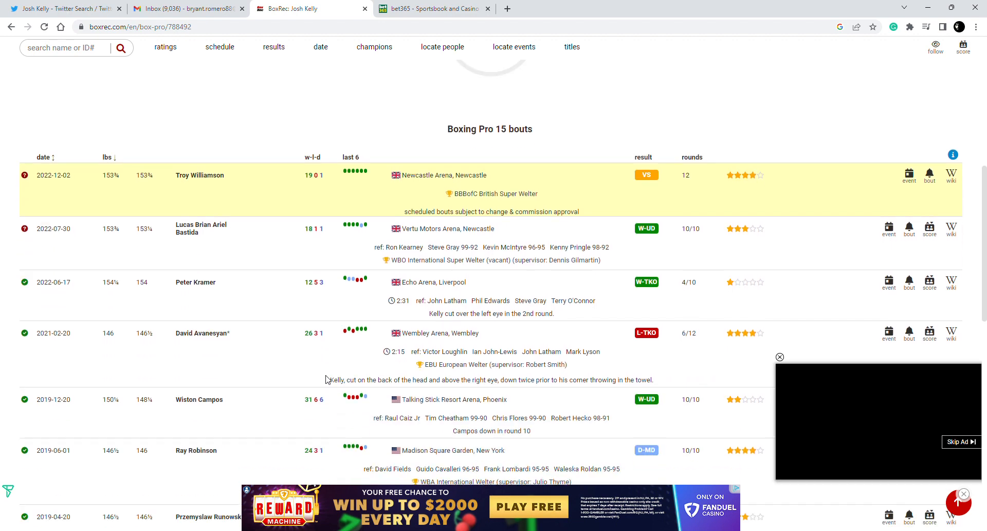
- Scroll the bet365 Williamson vs Kelly page through round group betting to go-the-distance odds
click(433, 9)
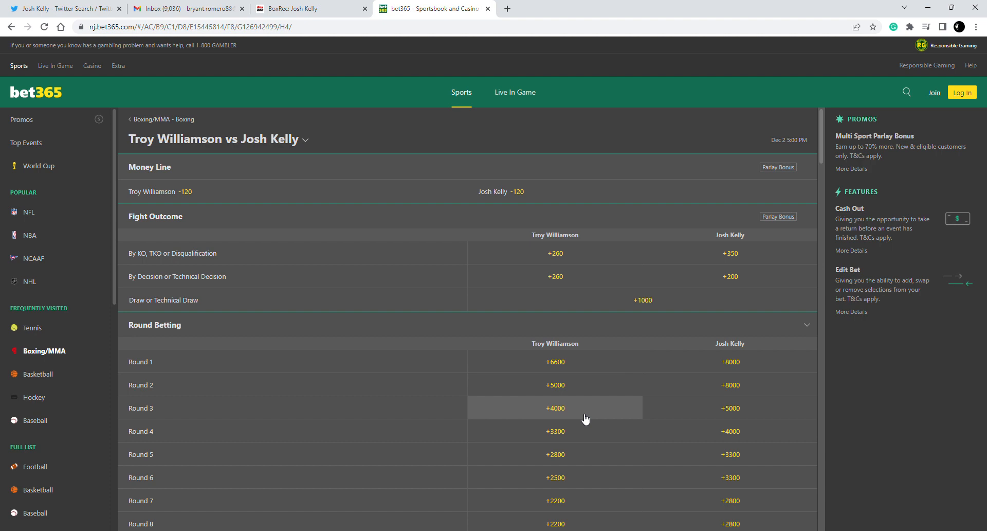
scroll(down, 3)
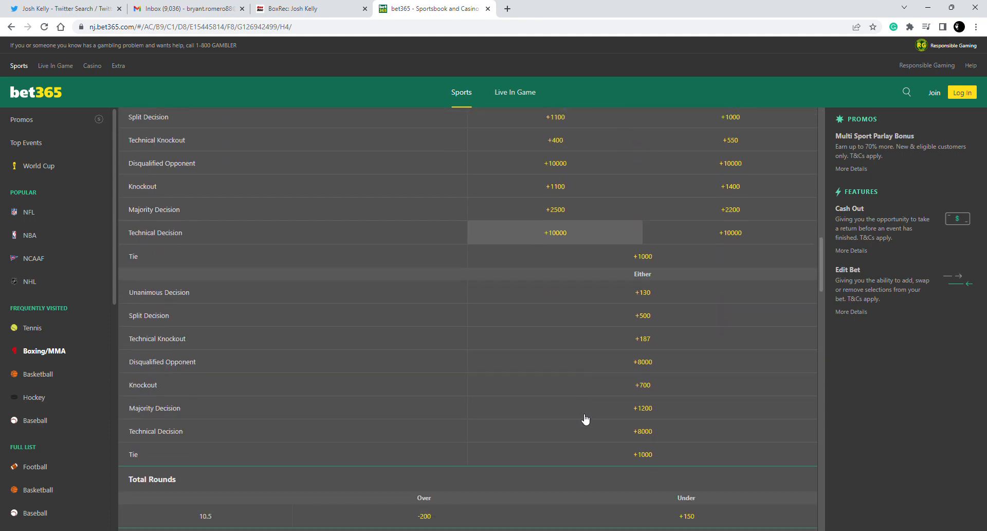
scroll(down, 3)
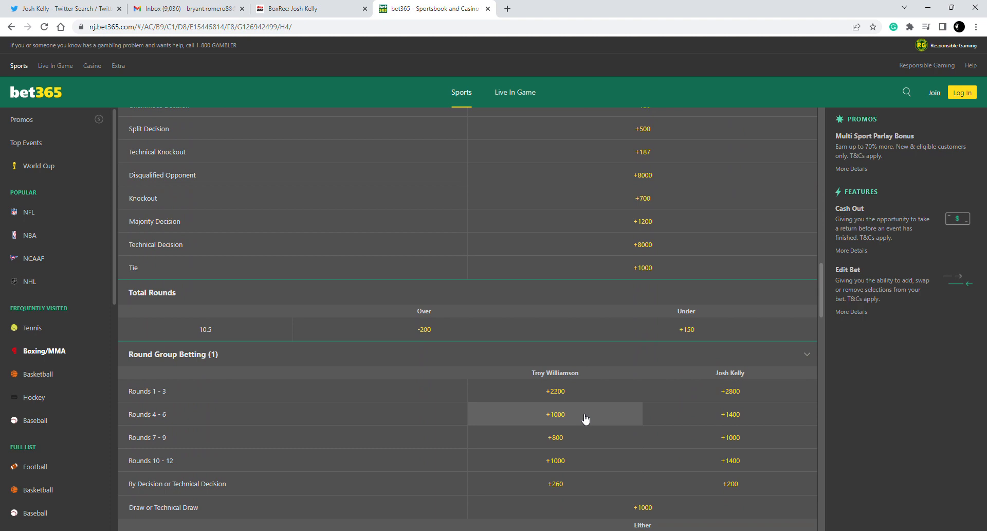
mouse_move(598, 377)
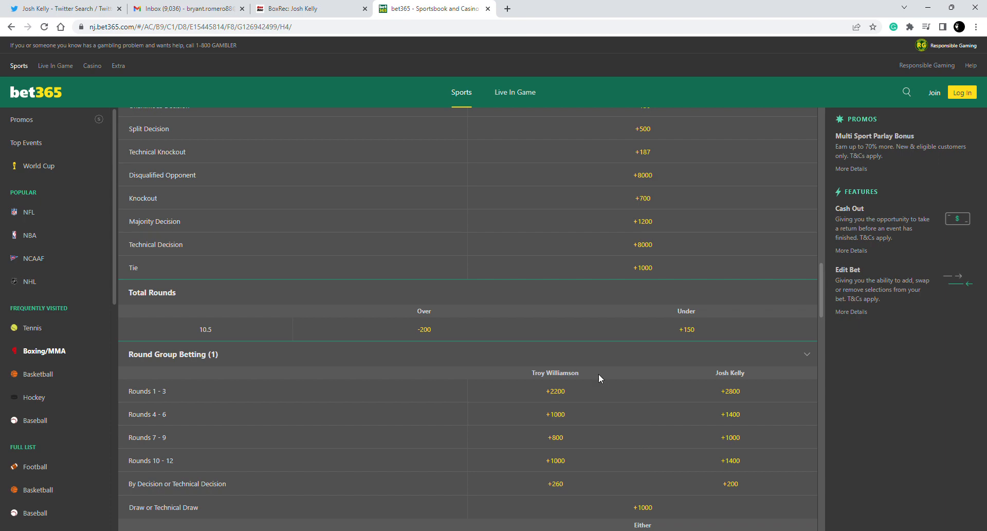
scroll(down, 3)
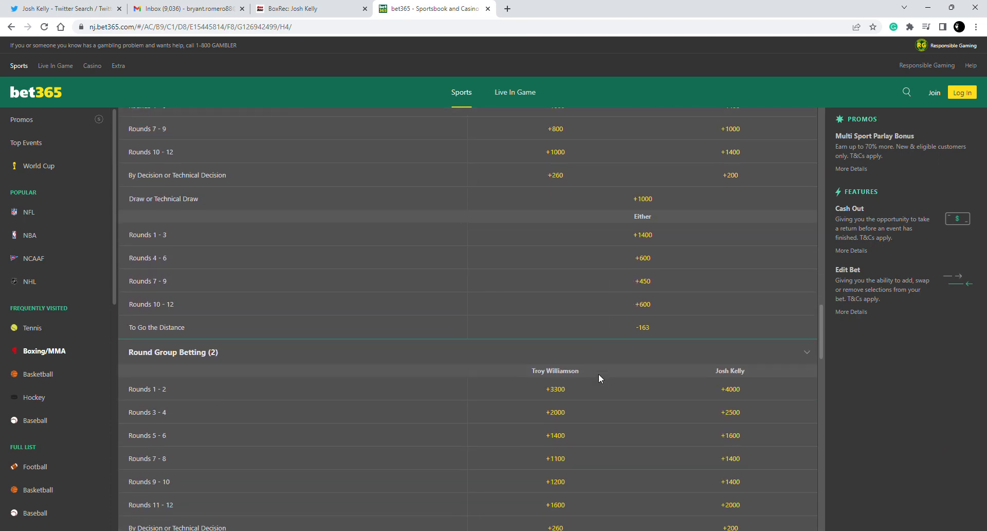
scroll(down, 3)
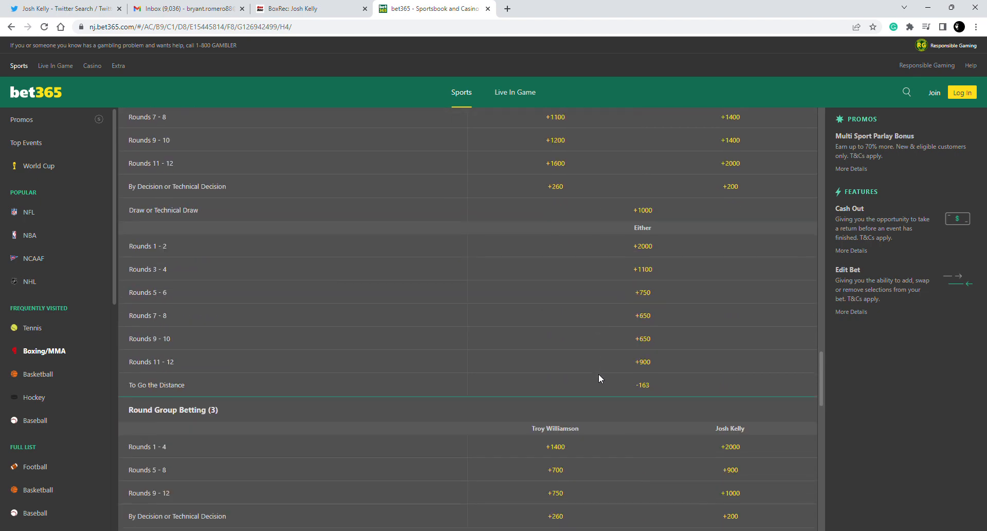
scroll(down, 3)
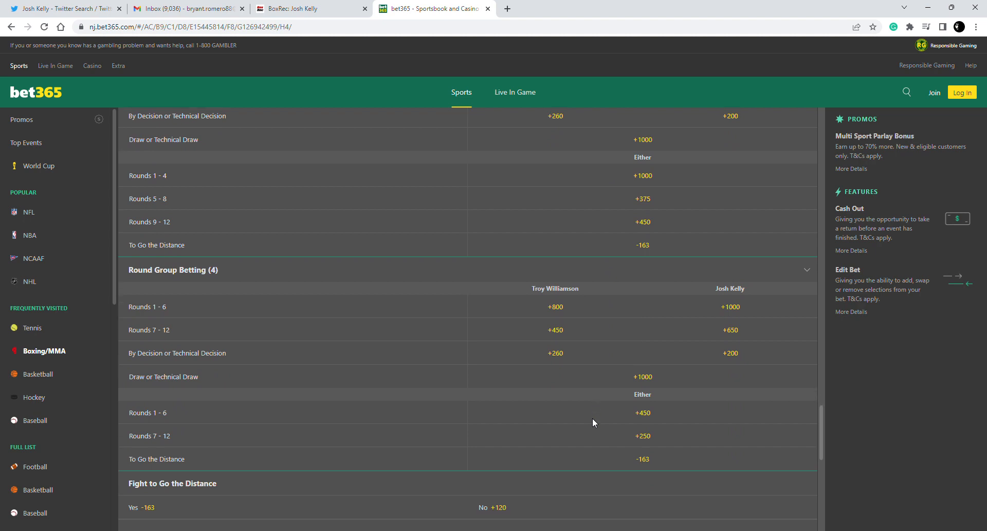
scroll(down, 3)
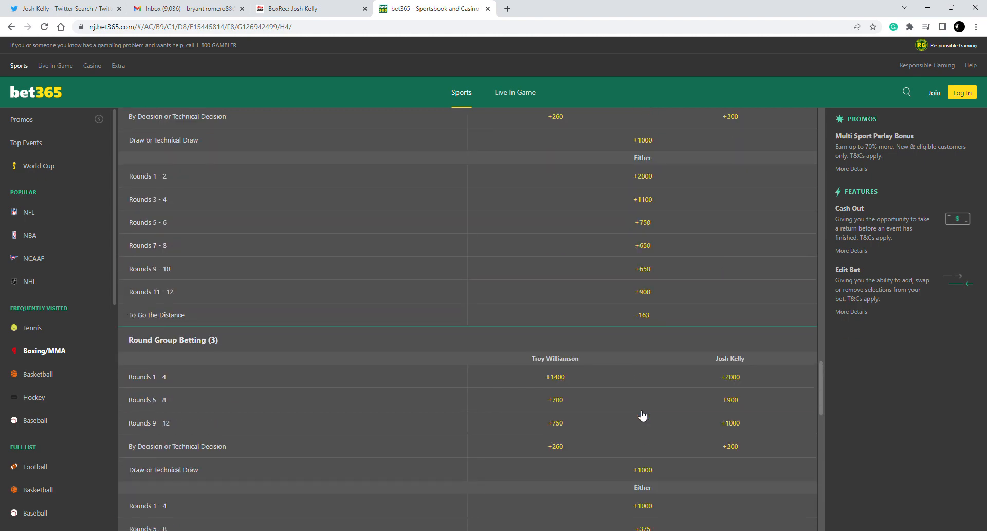
- Leave the bet365 fight page and return to the Josh Kelly Twitter search results
scroll(down, 3)
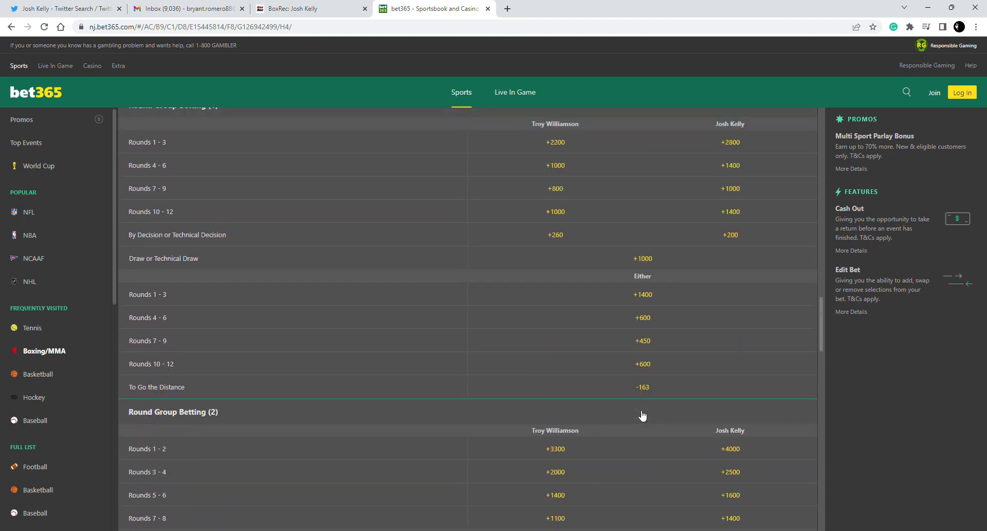
scroll(up, 3)
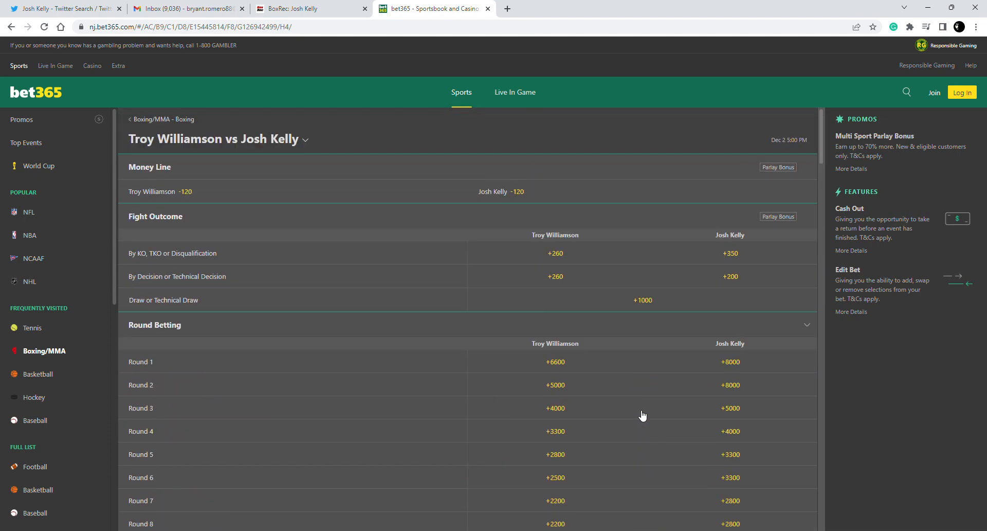
scroll(down, 3)
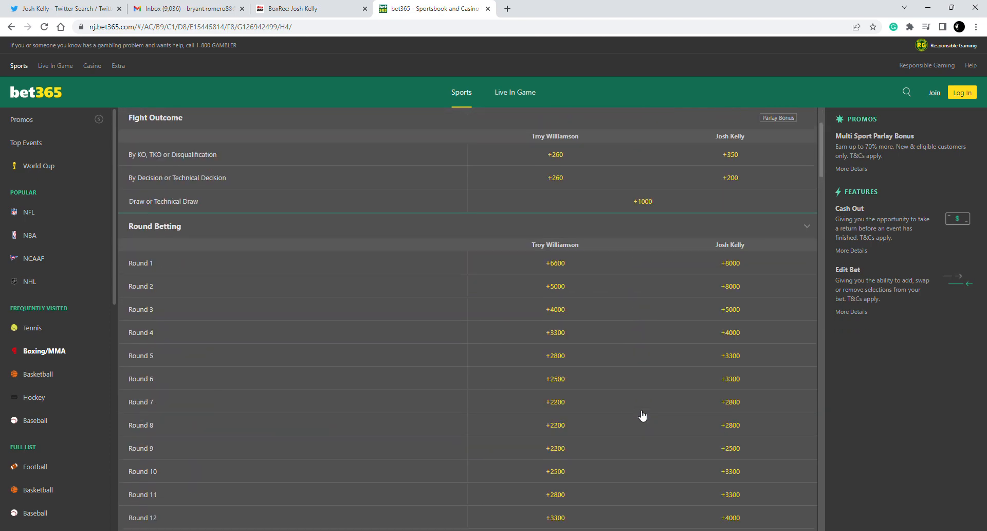
scroll(down, 3)
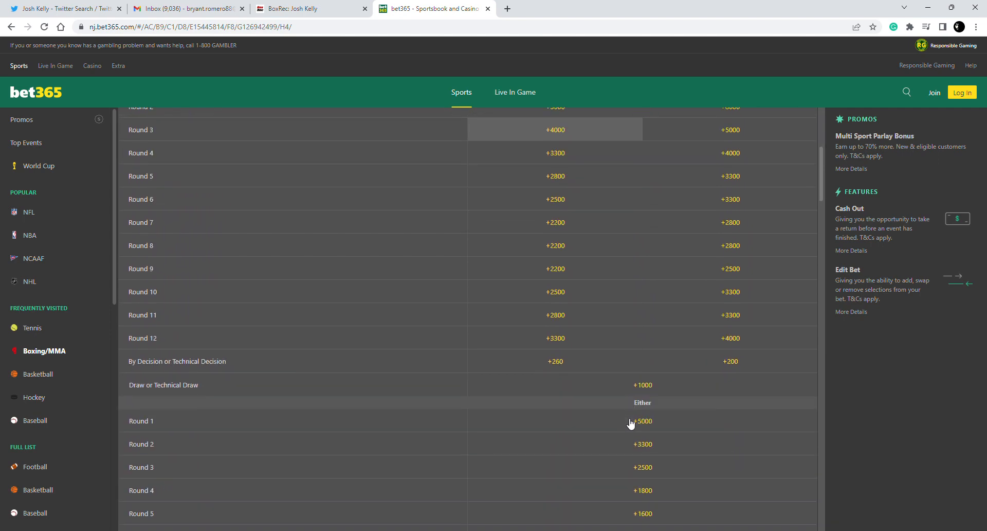
scroll(up, 3)
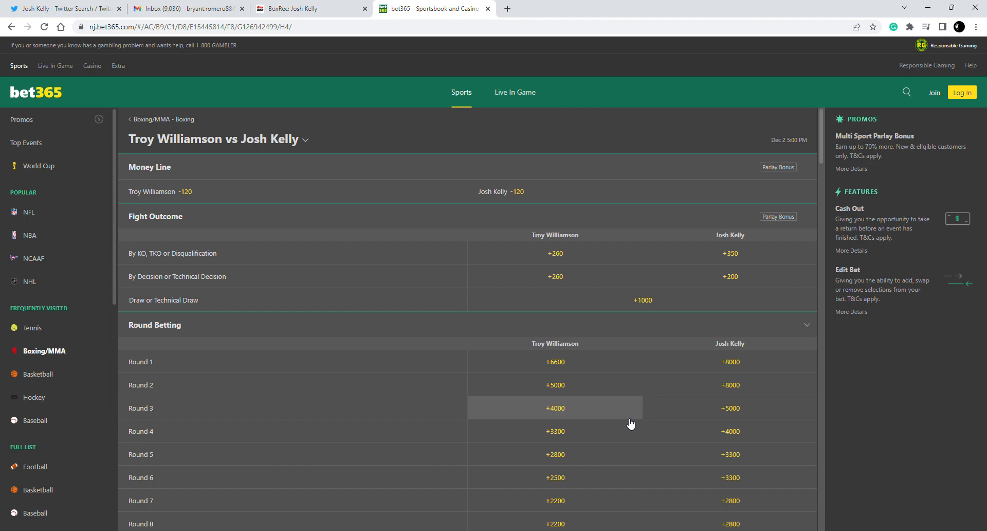
click(63, 9)
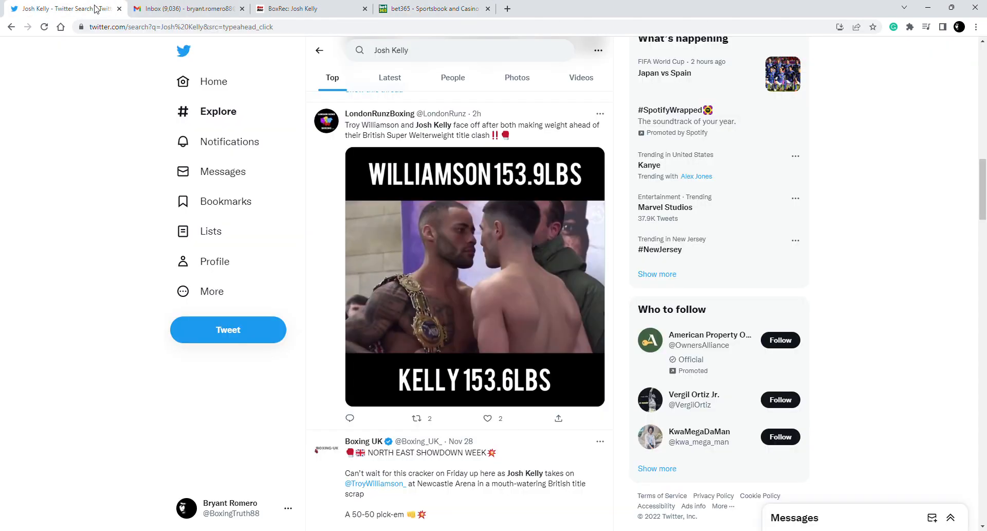